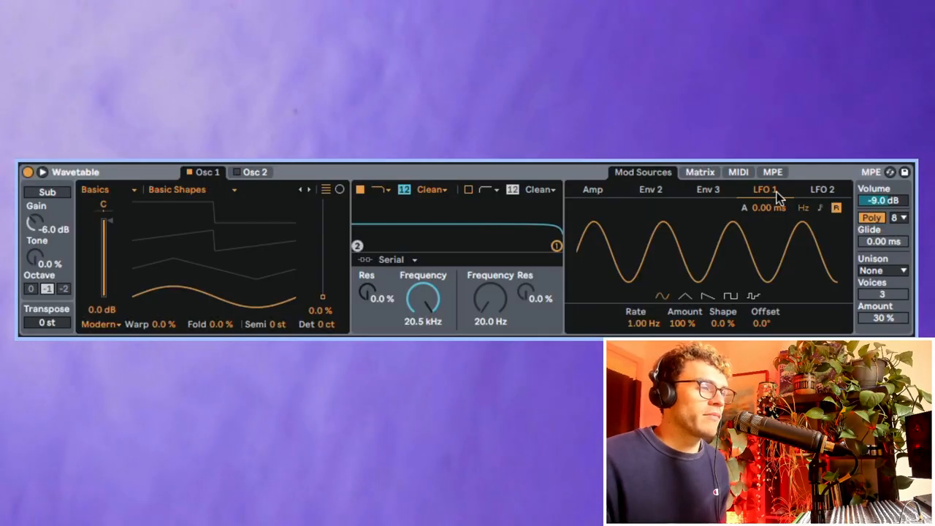
{"action": "mouse_move", "coordinate": [817, 193]}
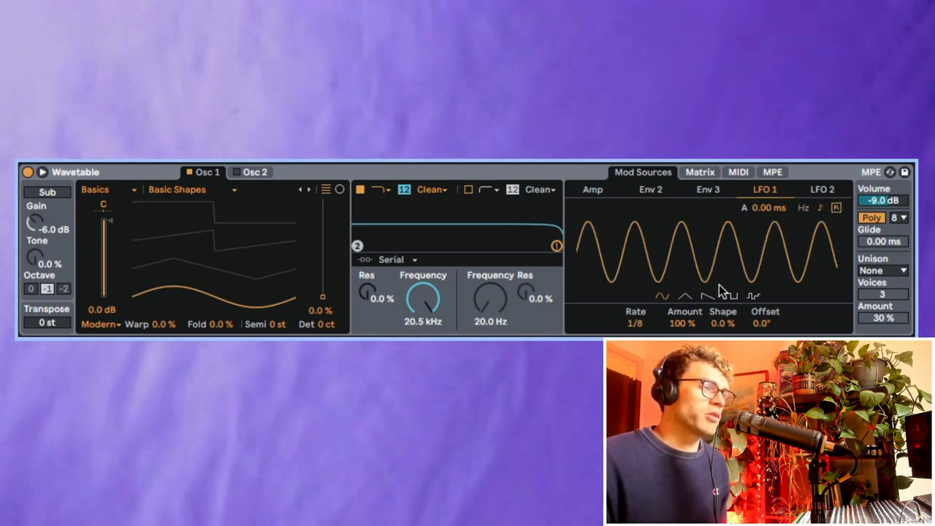
- Sync LFO 2 to a 1/8 rate with a square shape, matching LFO 1
{"action": "left_click", "coordinate": [730, 295]}
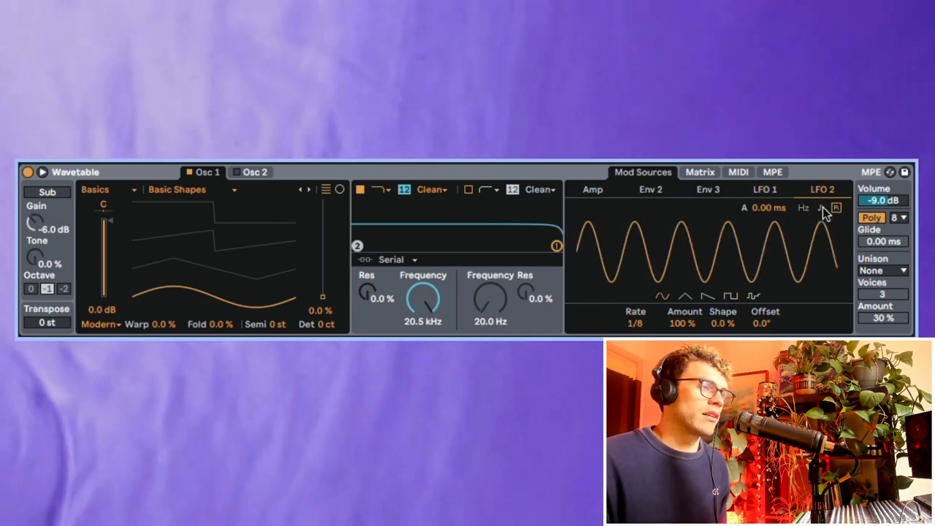
{"action": "left_click", "coordinate": [732, 295]}
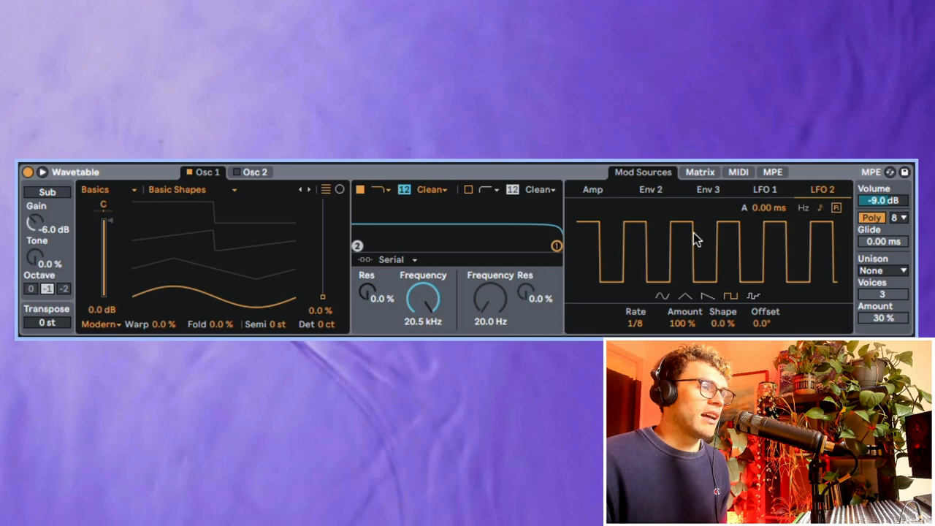
{"action": "left_click", "coordinate": [699, 172]}
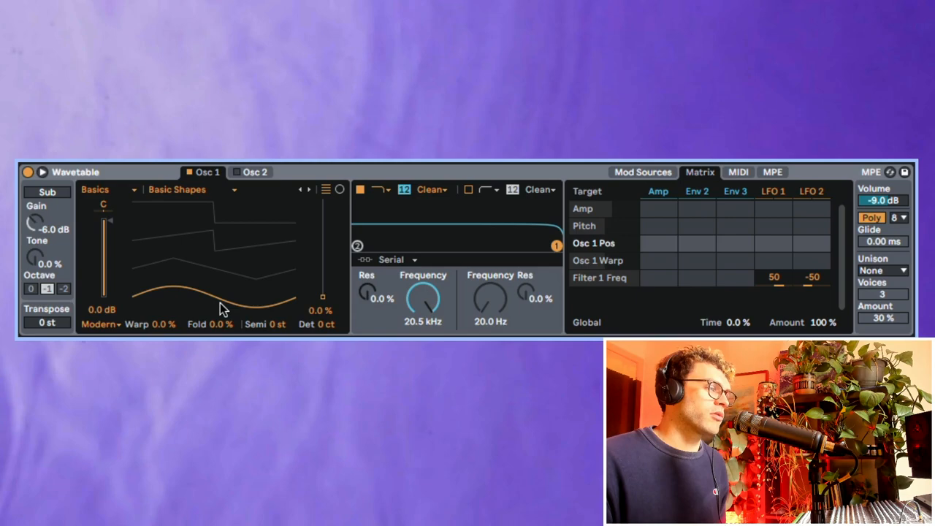
- Set the Filter 1 Freq amounts to 59 for LFO 1 and -45 for LFO 2 in the Matrix
{"action": "left_click_drag", "start_coordinate": [321, 307], "coordinate": [321, 231]}
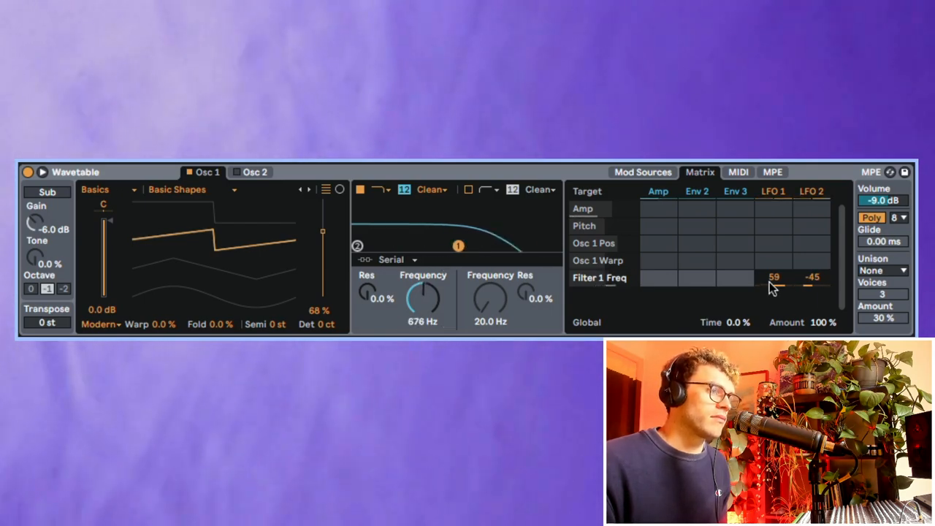
{"action": "left_click", "coordinate": [643, 172]}
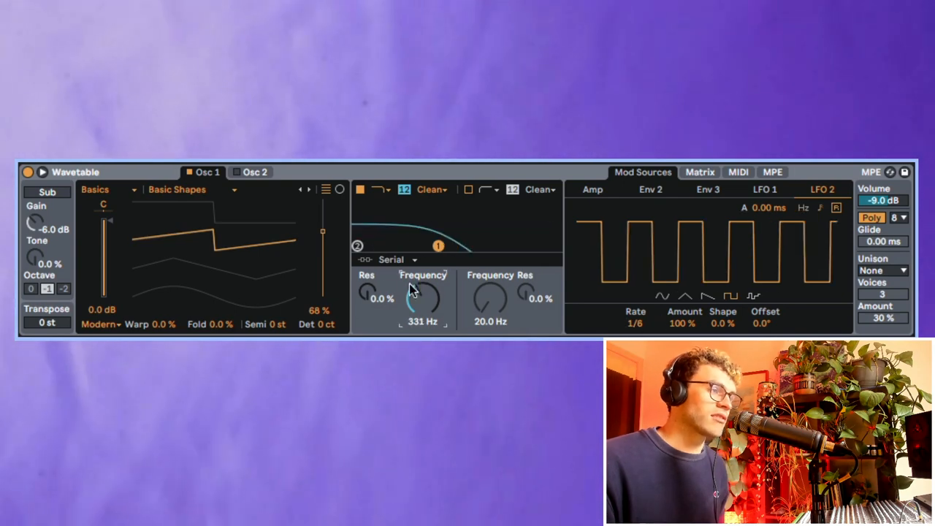
- Lower Filter 1's cutoff to about 251 Hz and raise its resonance to about 26%
{"action": "left_click_drag", "start_coordinate": [422, 295], "coordinate": [422, 307]}
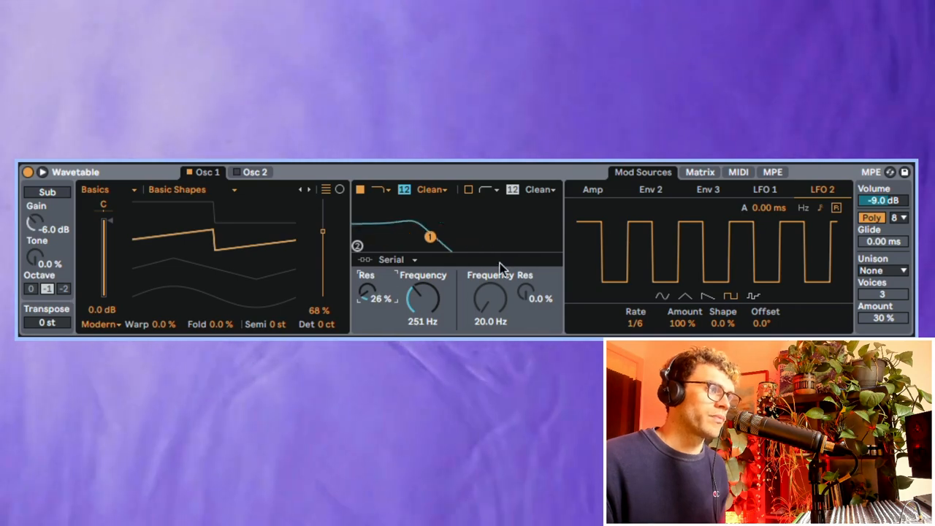
{"action": "left_click", "coordinate": [485, 190]}
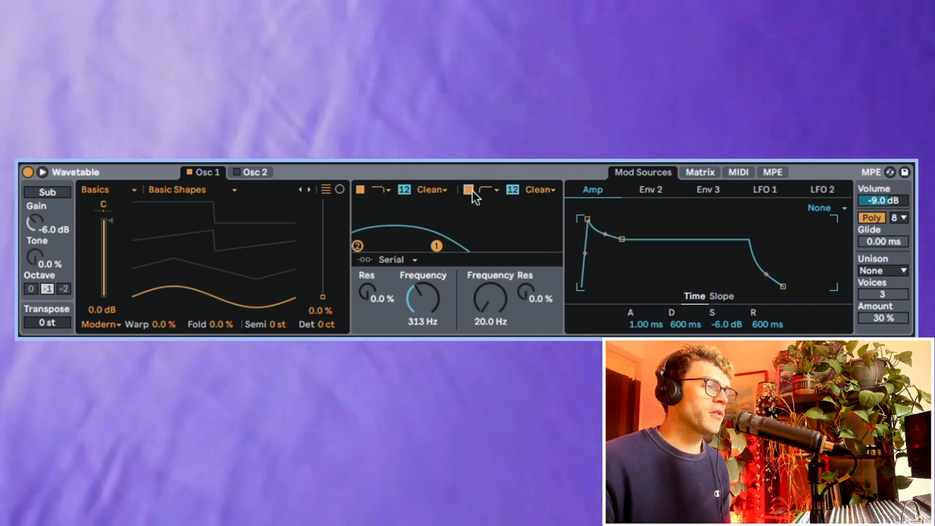
- Route the two filters in Split mode and bring up Oscillator 2
{"action": "left_click", "coordinate": [397, 260]}
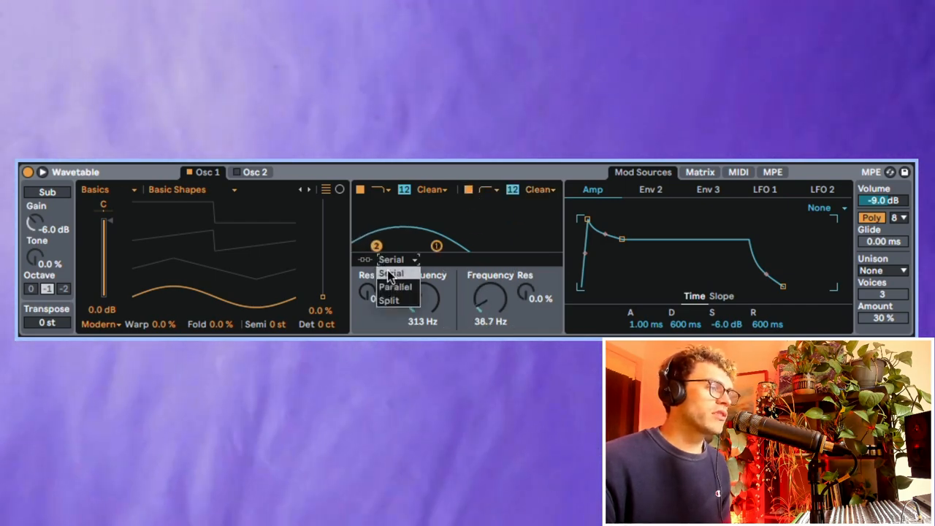
{"action": "left_click", "coordinate": [389, 301]}
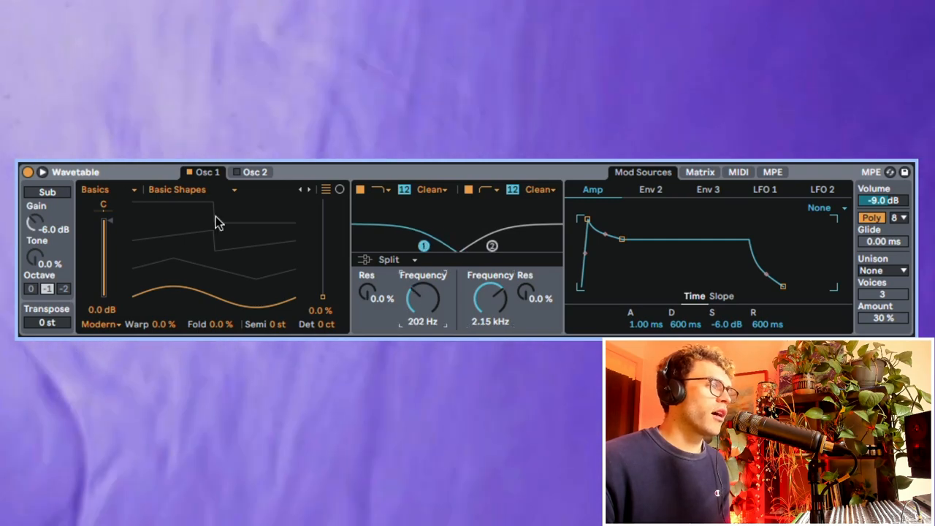
{"action": "left_click", "coordinate": [255, 172]}
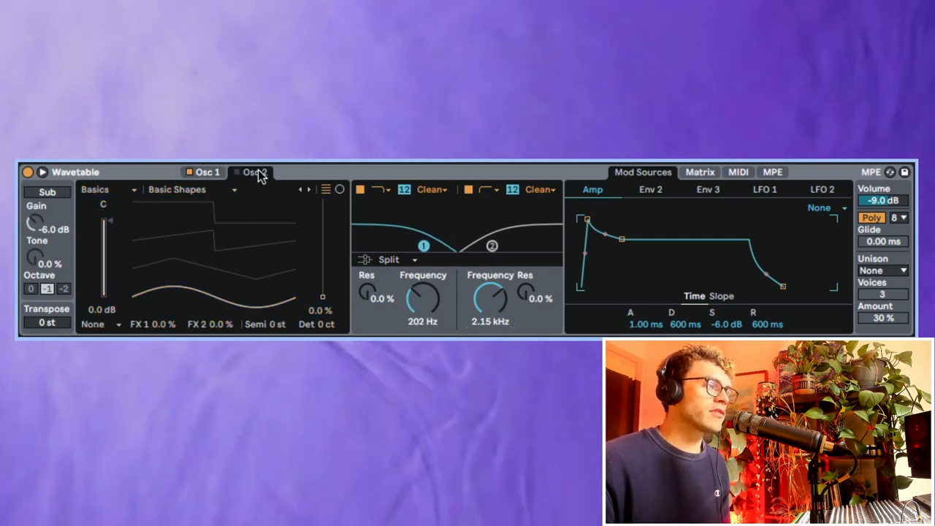
{"action": "left_click", "coordinate": [254, 172]}
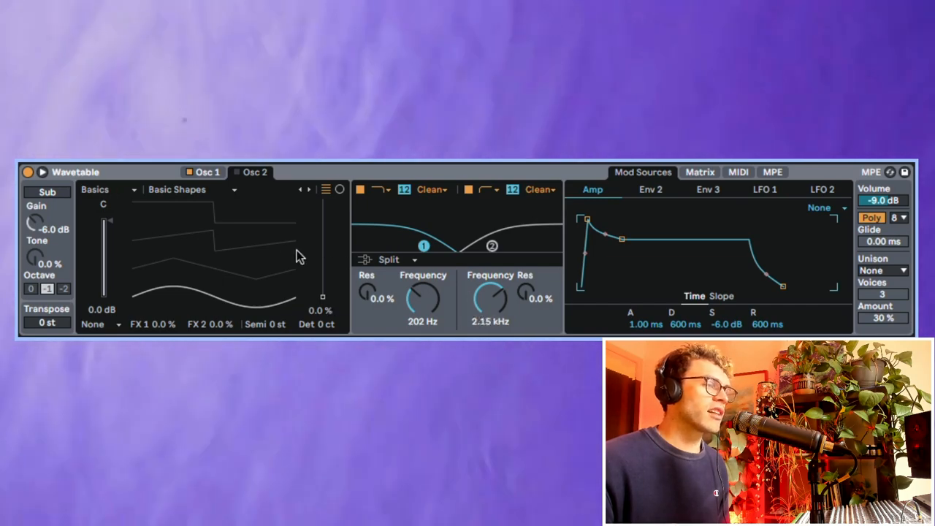
- Pull Filter 2's cutoff down to 22.3 Hz and nudge Filter 1's cutoff up to about 331 Hz
{"action": "left_click_drag", "start_coordinate": [489, 299], "coordinate": [497, 277]}
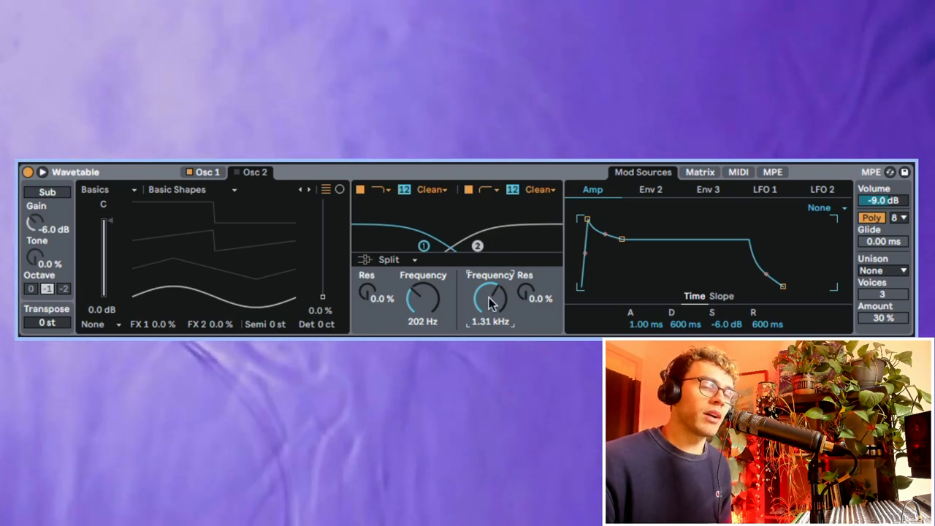
{"action": "left_click_drag", "start_coordinate": [489, 298], "coordinate": [493, 285]}
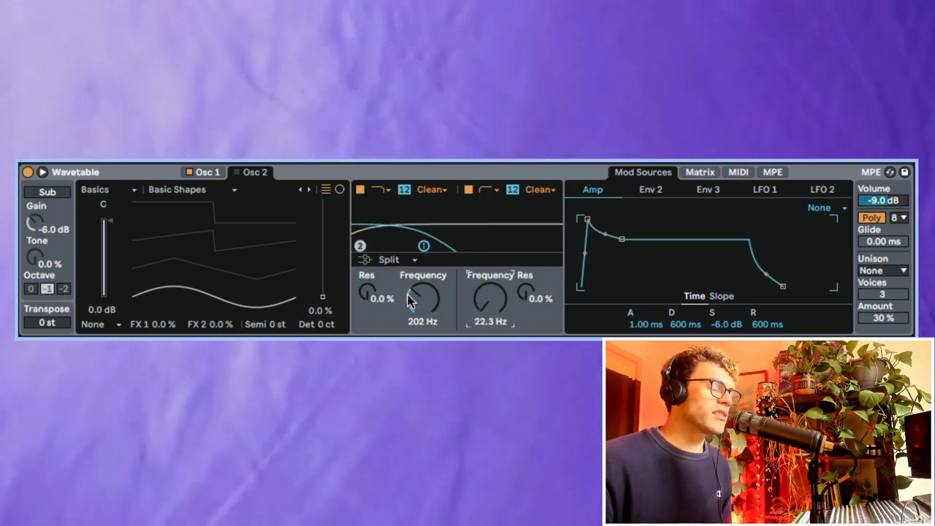
{"action": "left_click_drag", "start_coordinate": [422, 295], "coordinate": [423, 281]}
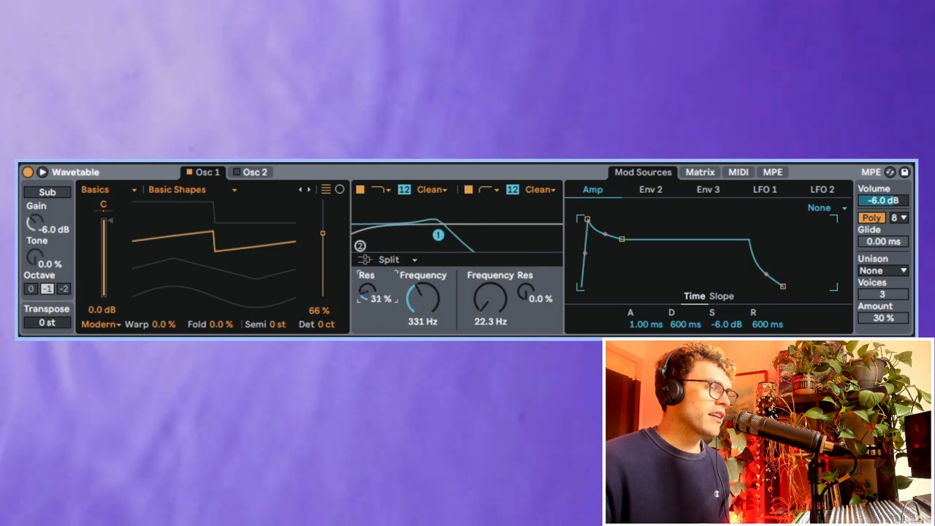
- Route Envelope 2 to Filter 1 Freq at 42 and drop Filter 1's cutoff to about 29 Hz
{"action": "left_click", "coordinate": [648, 190]}
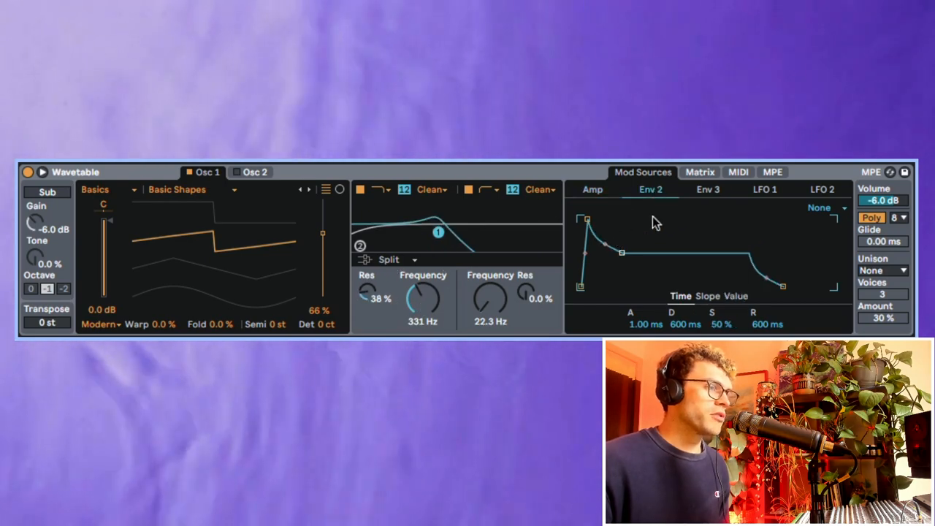
{"action": "left_click", "coordinate": [700, 172]}
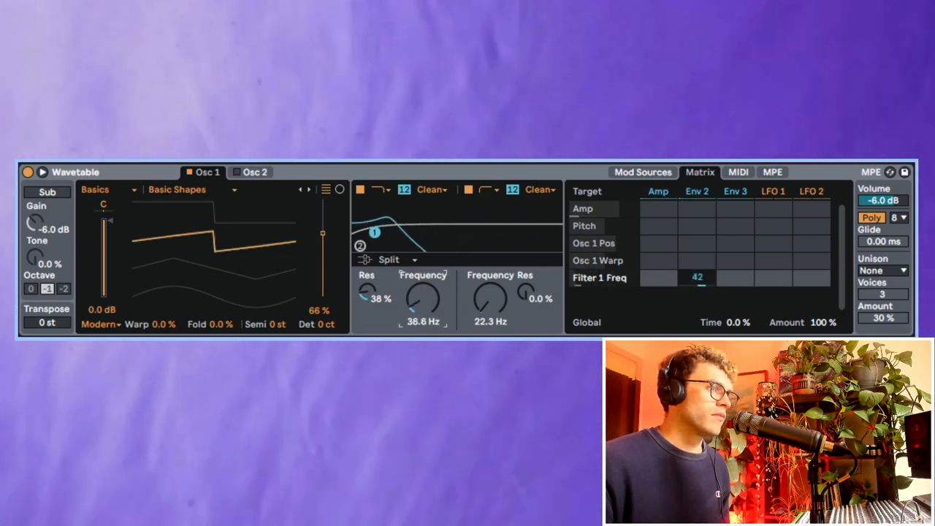
{"action": "left_click_drag", "start_coordinate": [423, 295], "coordinate": [409, 302]}
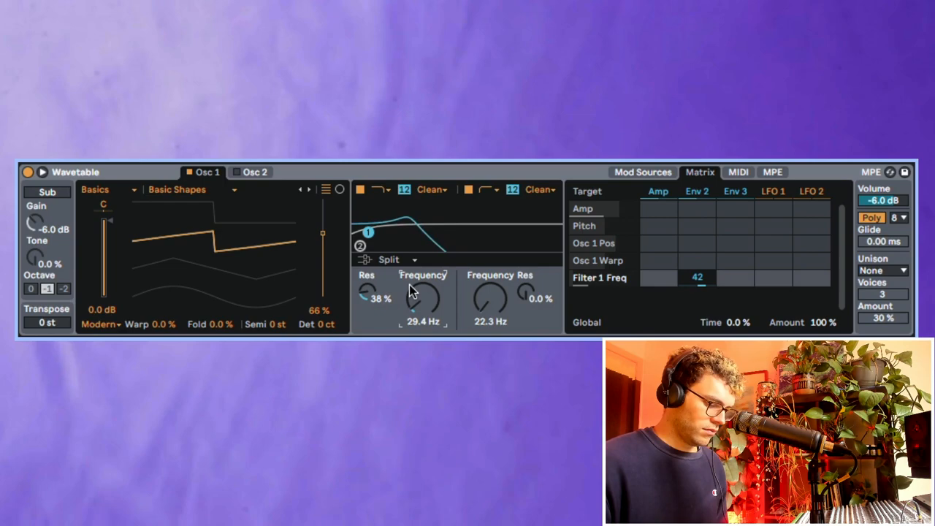
{"action": "left_click", "coordinate": [432, 189]}
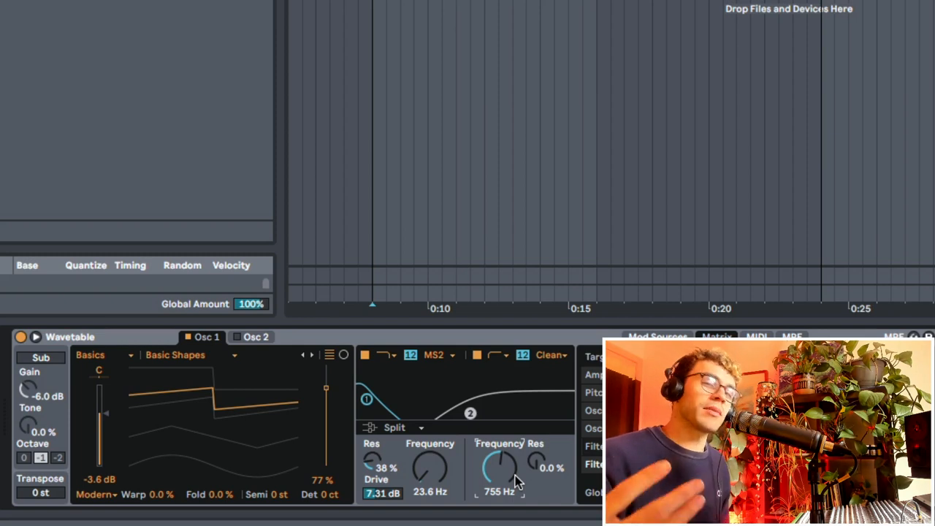
- Load the Beating 2 wavetable into Oscillator 2
{"action": "left_click", "coordinate": [175, 354]}
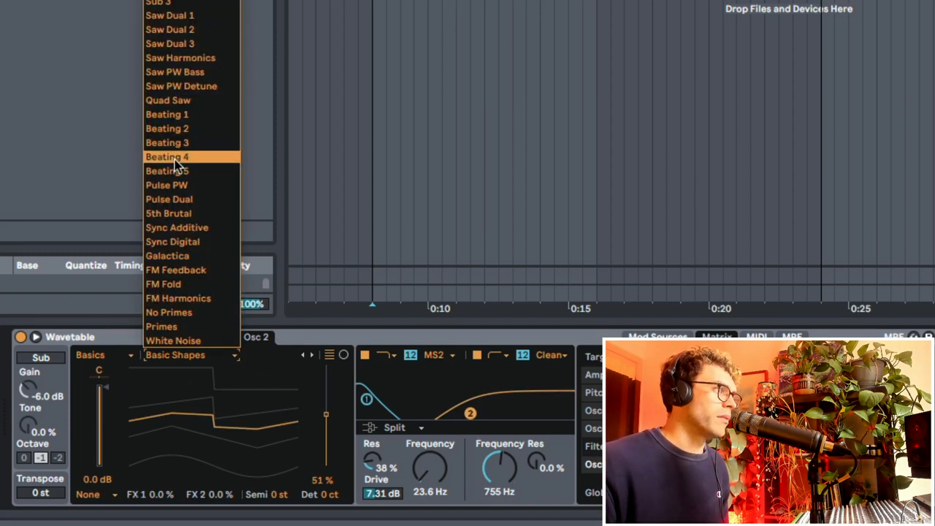
{"action": "left_click", "coordinate": [166, 128]}
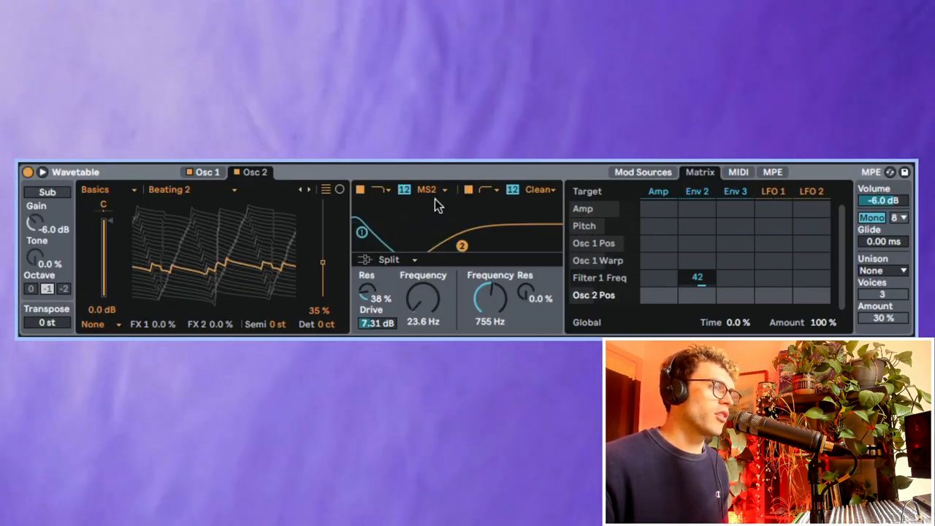
- Assign Envelope 3 to Filter 2 Freq as a short pluck (38 ms attack, 716 ms decay, 2.7% sustain) with Filter 2 near 54 Hz
{"action": "left_click", "coordinate": [643, 172]}
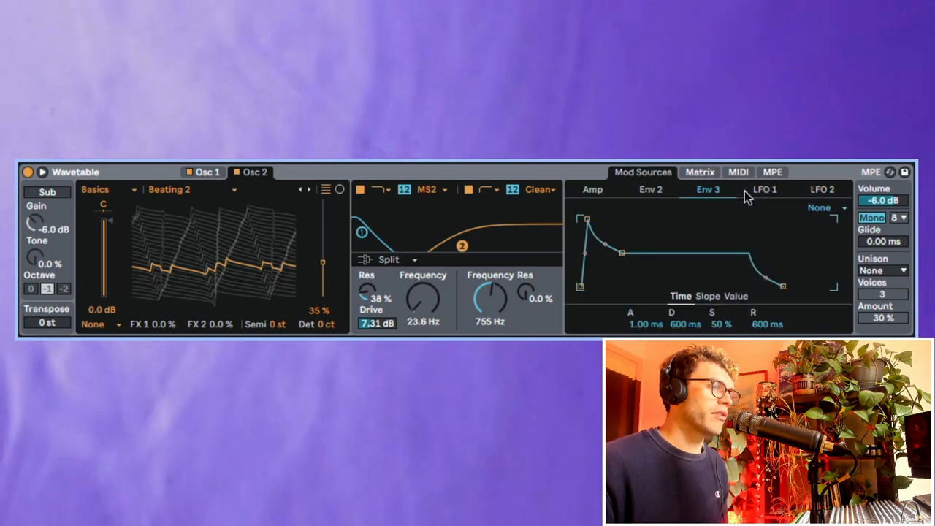
{"action": "left_click", "coordinate": [698, 172]}
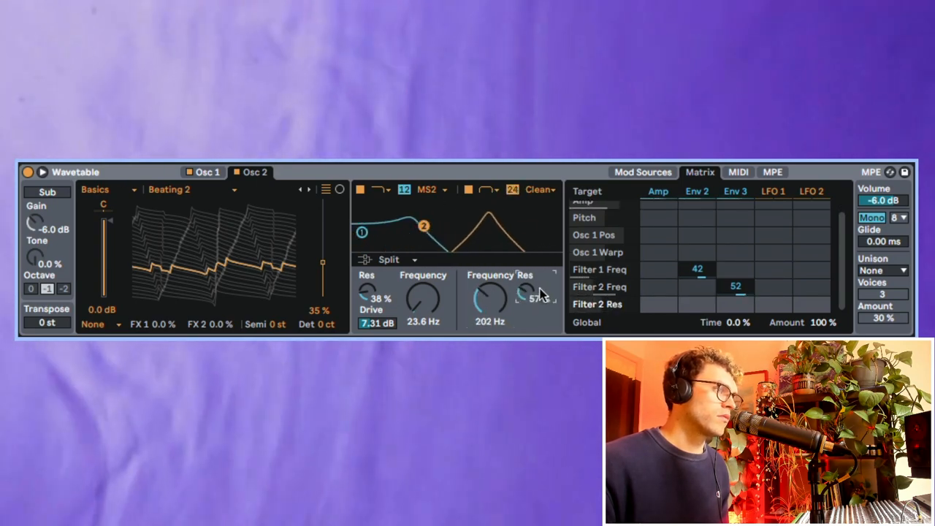
{"action": "left_click", "coordinate": [642, 172]}
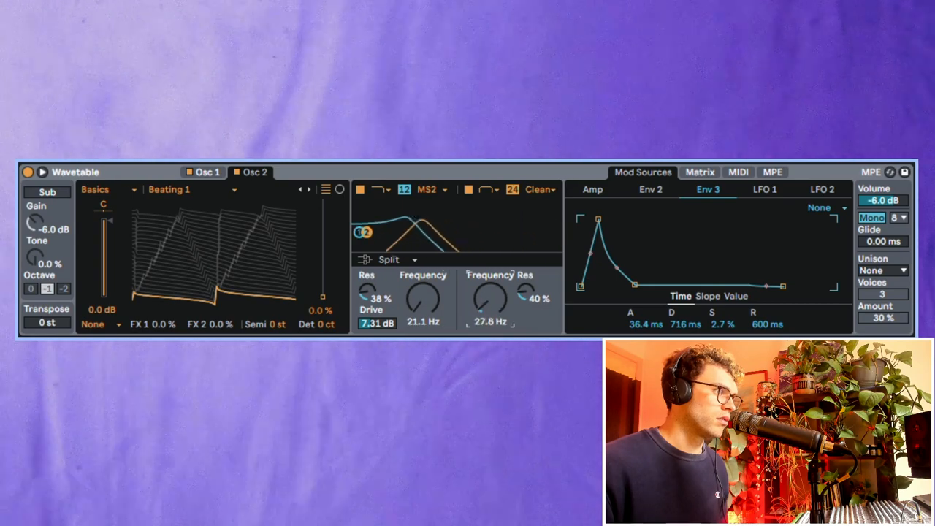
{"action": "left_click_drag", "start_coordinate": [489, 299], "coordinate": [494, 290]}
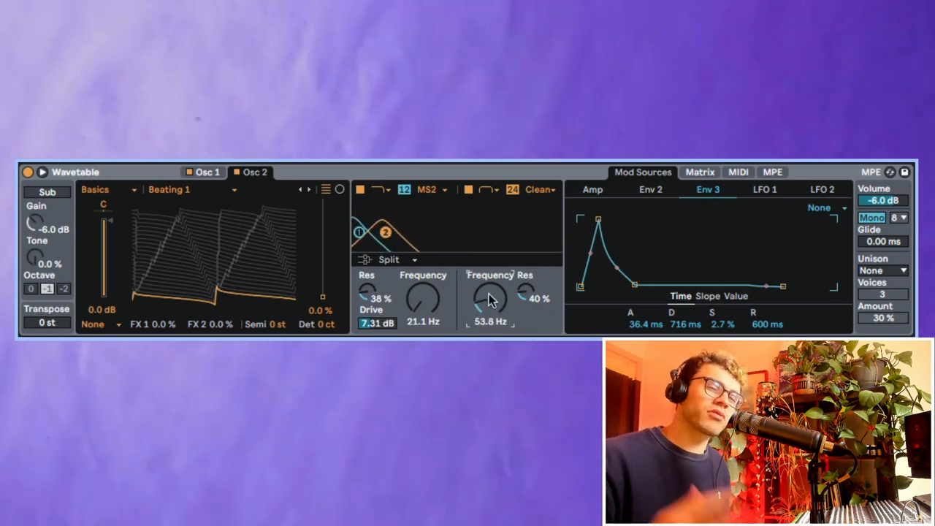
{"action": "mouse_move", "coordinate": [421, 289]}
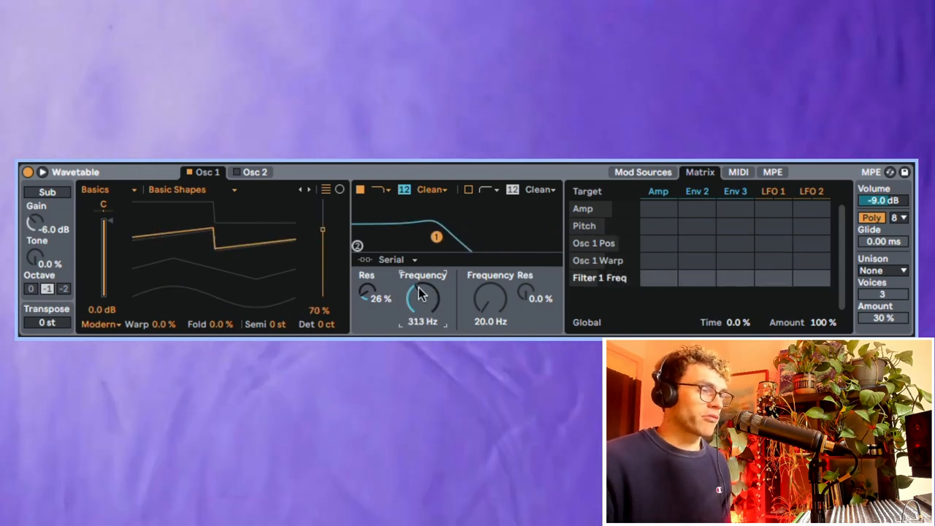
- Set Envelope 2 and Envelope 3 to move Filter 1 frequency by 55 and 52 with the cutoff near 31 Hz
{"action": "left_click", "coordinate": [695, 278]}
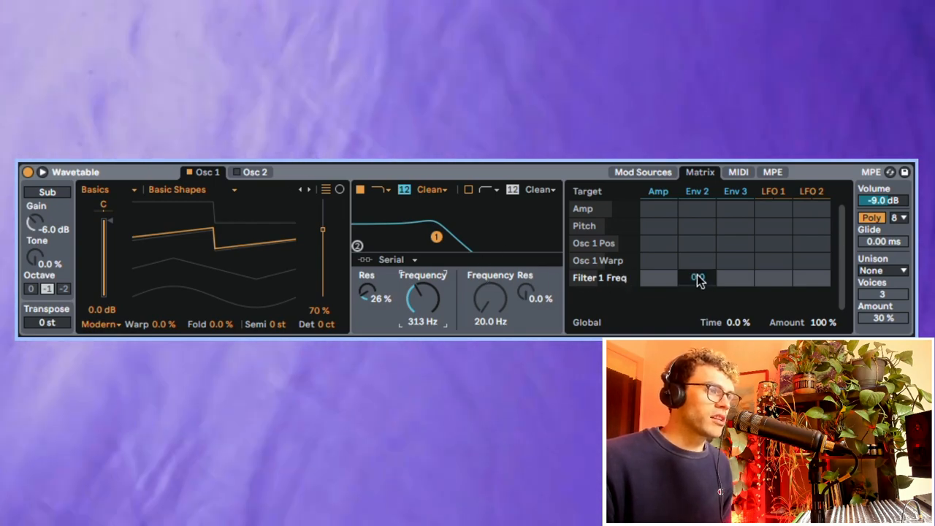
{"action": "left_click_drag", "start_coordinate": [697, 280], "coordinate": [697, 263]}
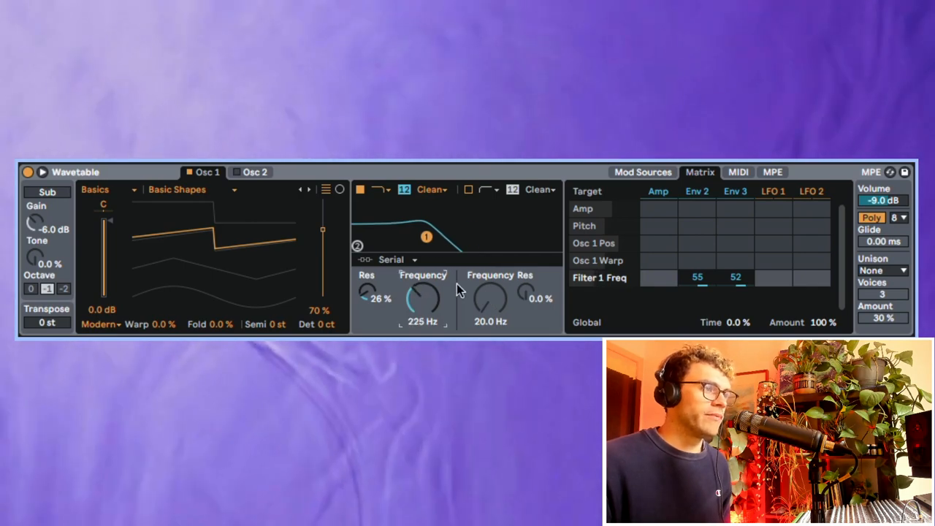
{"action": "left_click", "coordinate": [643, 172]}
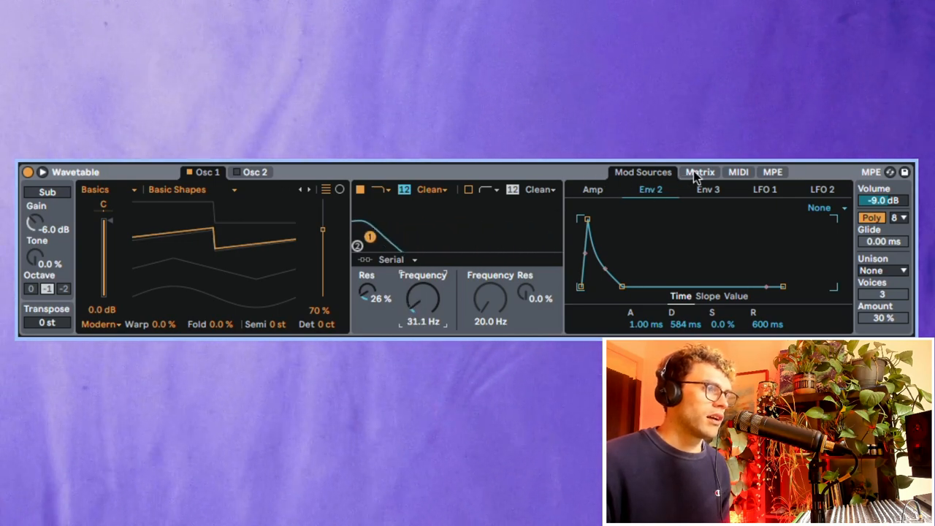
- Reshape Envelope 3 to a 469 ms attack and 2.24 s release, with resonance at 44%
{"action": "left_click", "coordinate": [700, 173]}
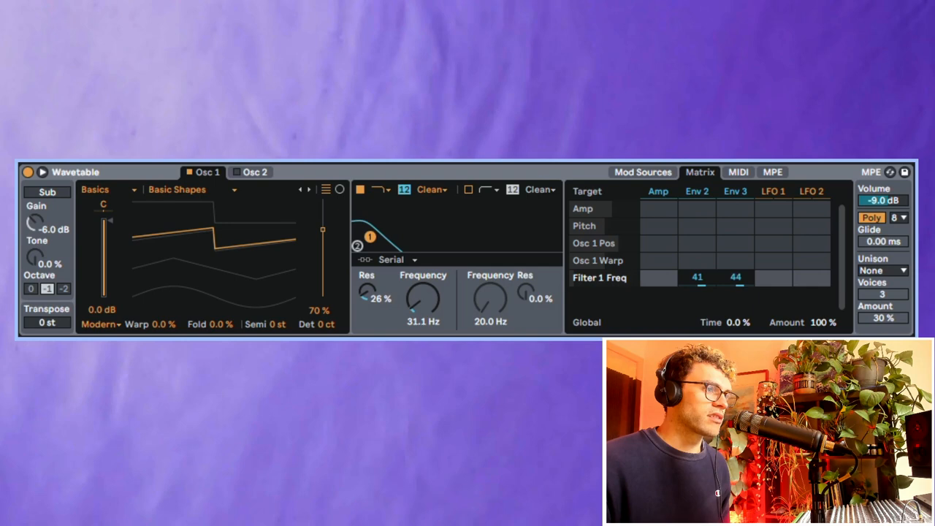
{"action": "left_click", "coordinate": [642, 172]}
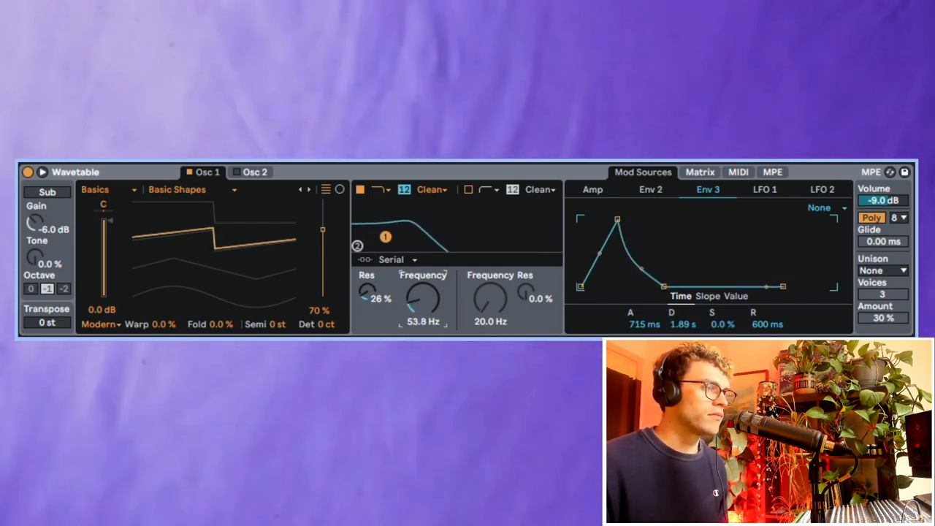
{"action": "left_click_drag", "start_coordinate": [420, 299], "coordinate": [422, 289]}
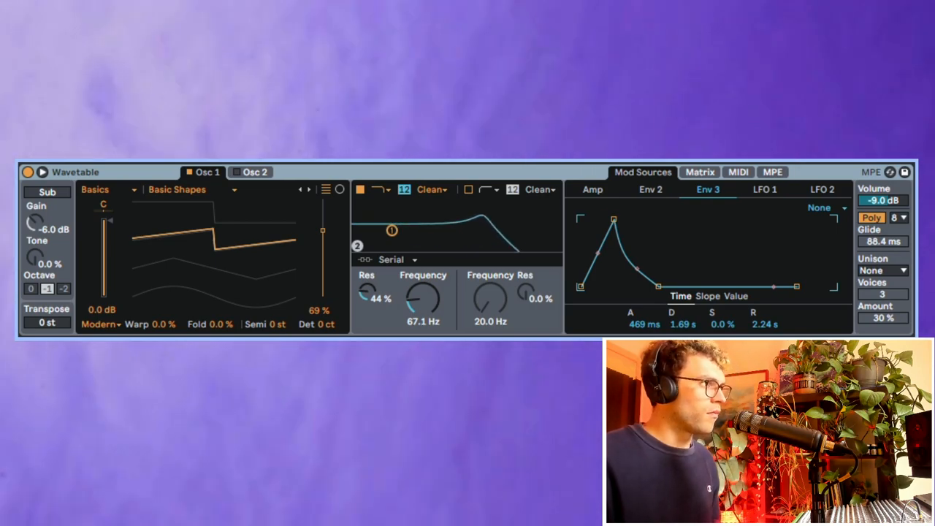
{"action": "left_click_drag", "start_coordinate": [612, 219], "coordinate": [623, 221]}
{"action": "type", "text": "d"}
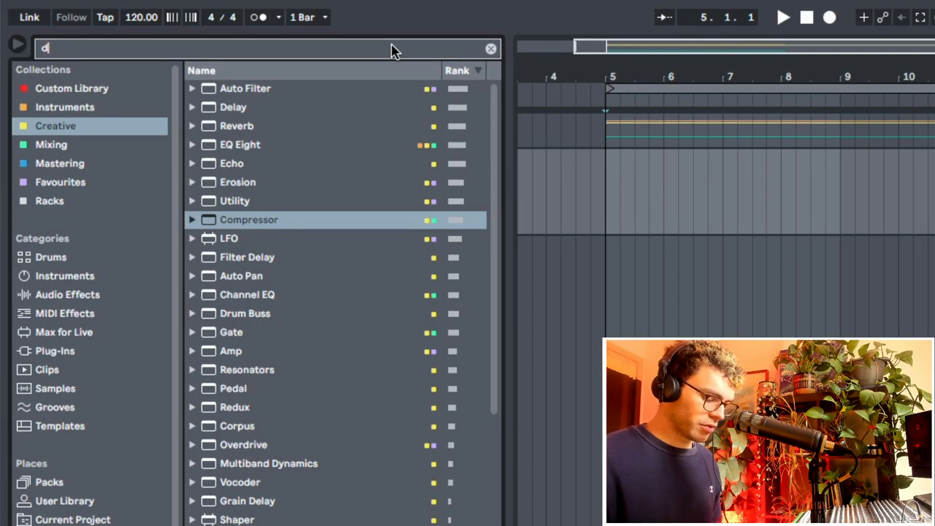
- Find Delay in the browser, load it after Wavetable and adjust its filter band
{"action": "type", "text": "elay"}
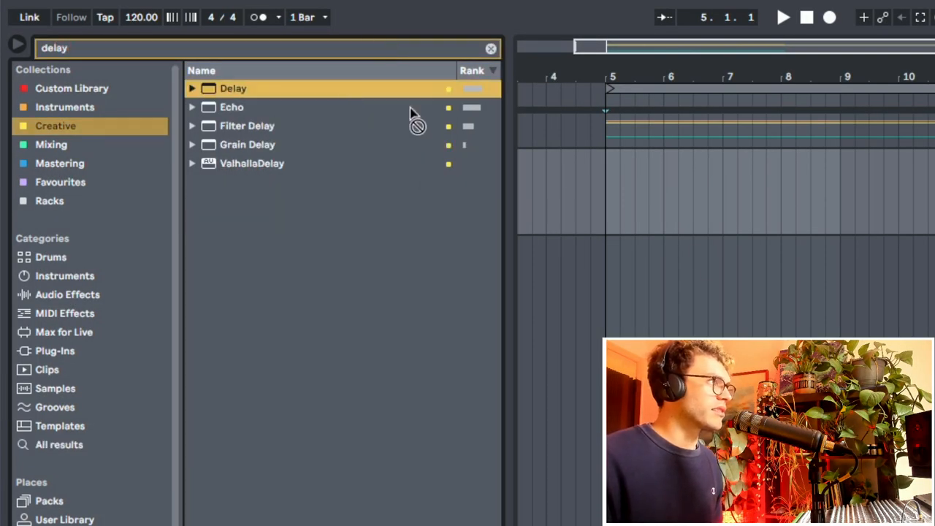
{"action": "double_click", "coordinate": [233, 88]}
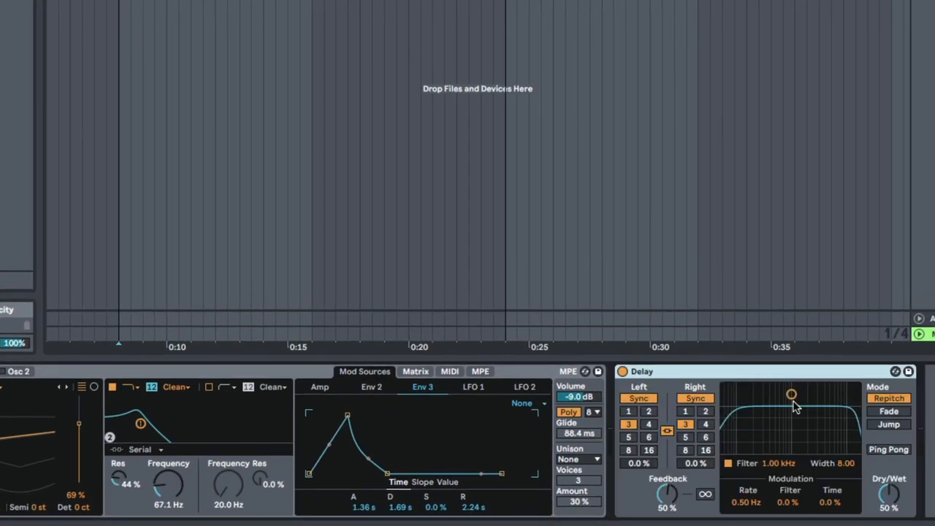
{"action": "left_click_drag", "start_coordinate": [791, 394], "coordinate": [807, 417]}
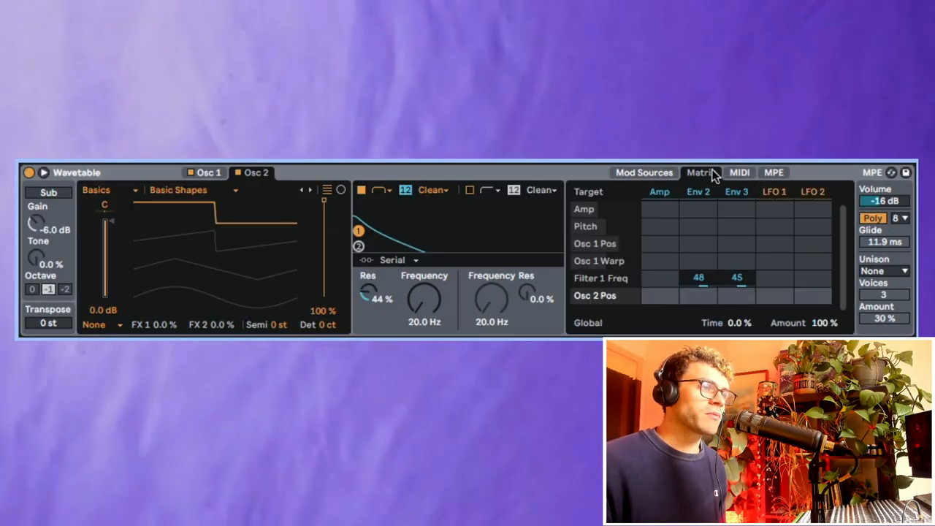
- Show the Mod Sources envelopes, comparing Envelope 3's 3.37 s decay with Envelope 2's 1.18 s decay
{"action": "left_click", "coordinate": [642, 172]}
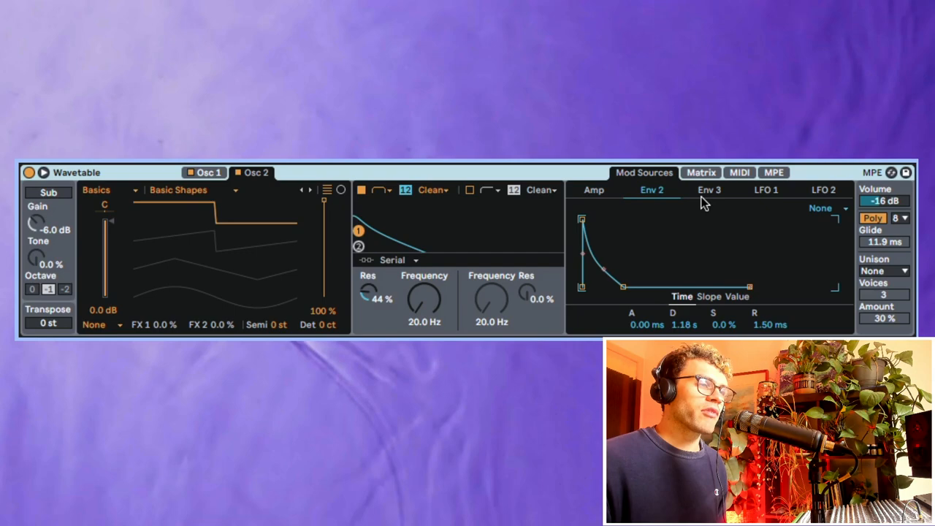
{"action": "left_click", "coordinate": [709, 190]}
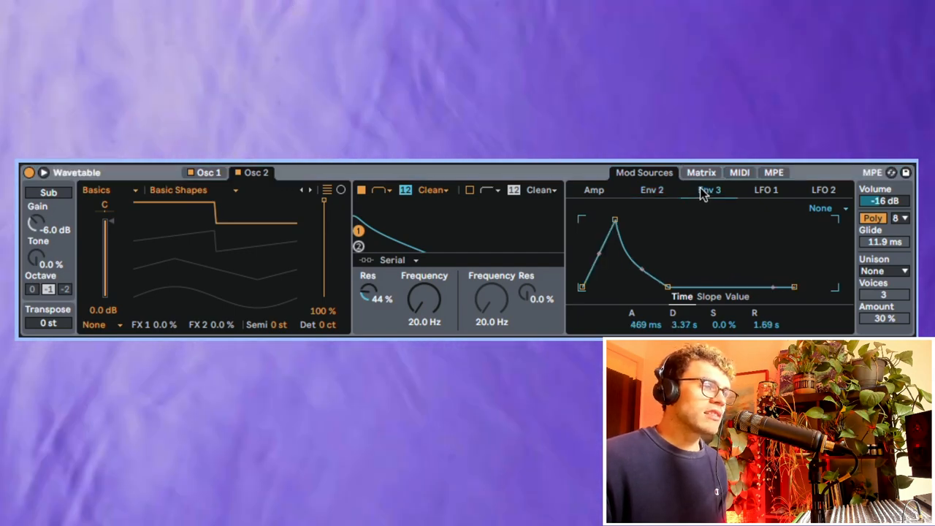
{"action": "left_click", "coordinate": [701, 172]}
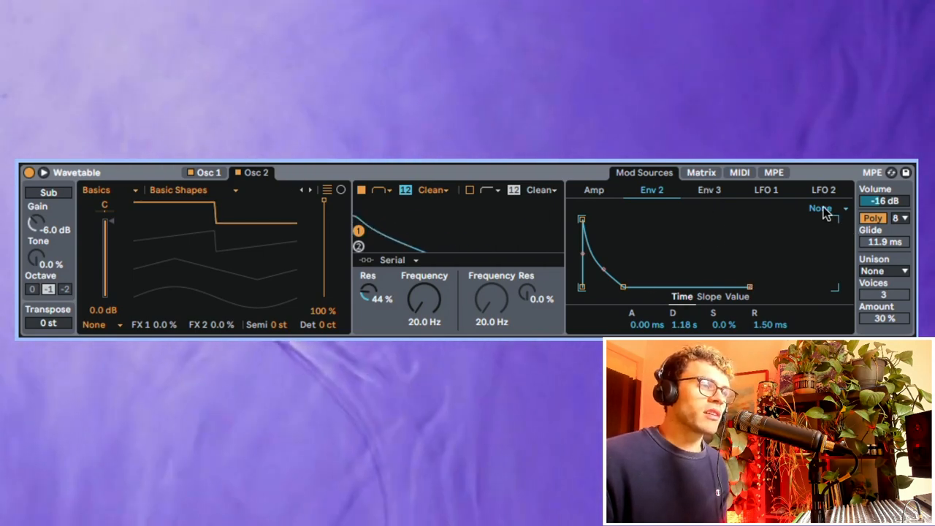
- Set Envelope 2's mode to Loop, check the Amp envelope, and bring Env 2's decay to about one second
{"action": "left_click", "coordinate": [824, 209]}
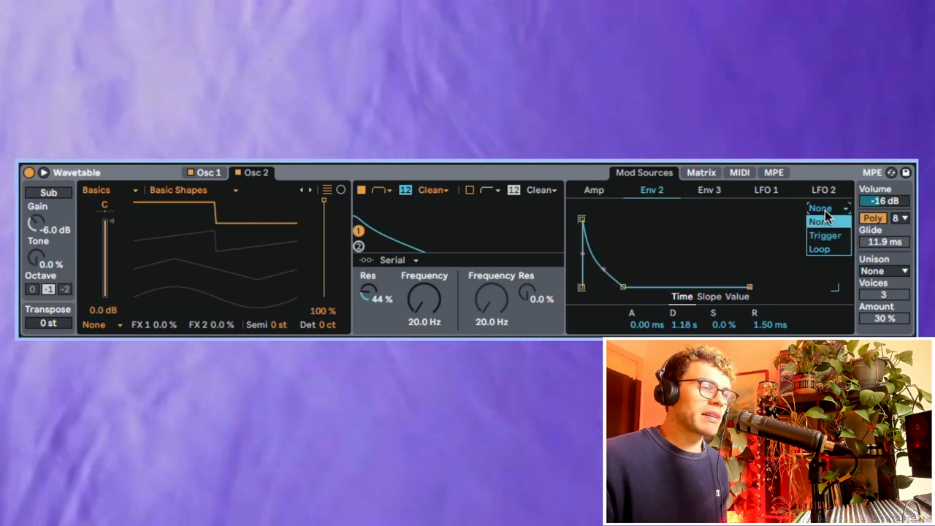
{"action": "left_click", "coordinate": [820, 248]}
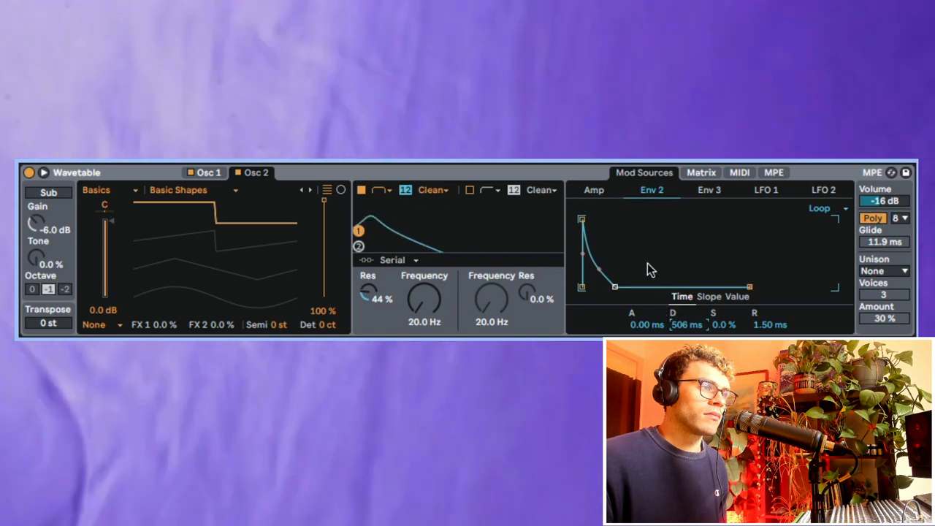
{"action": "left_click", "coordinate": [593, 189]}
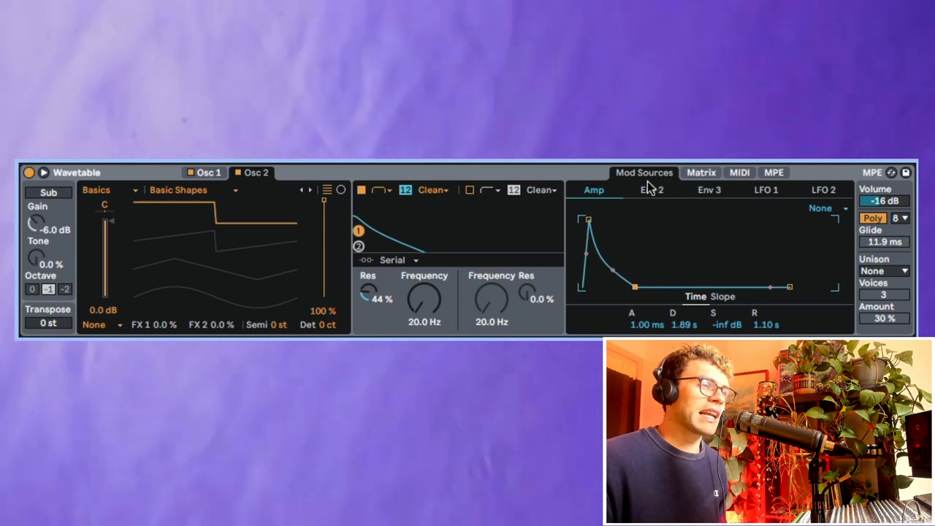
{"action": "left_click", "coordinate": [651, 189]}
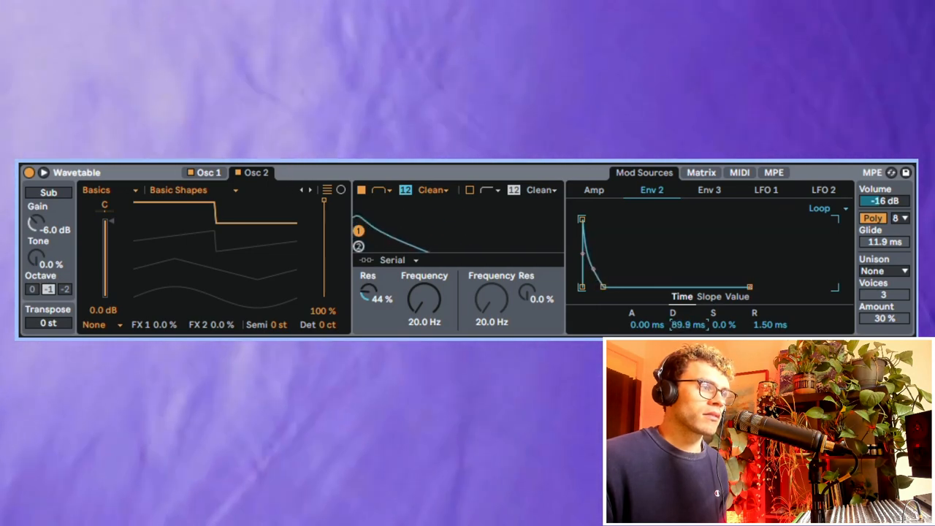
{"action": "left_click_drag", "start_coordinate": [602, 286], "coordinate": [620, 287]}
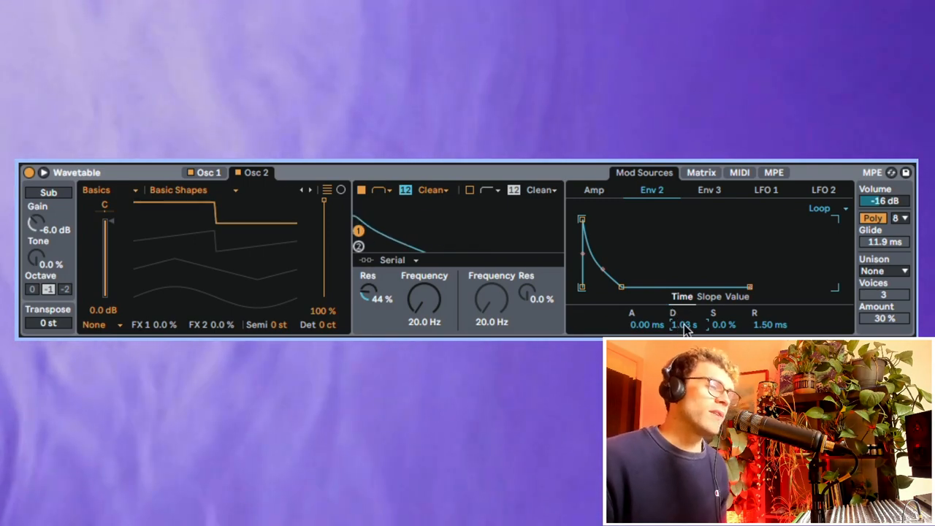
- Compare Envelope 3 and the matrix, then return to Envelope 2 to refine its roughly 589 ms decay
{"action": "left_click", "coordinate": [707, 190]}
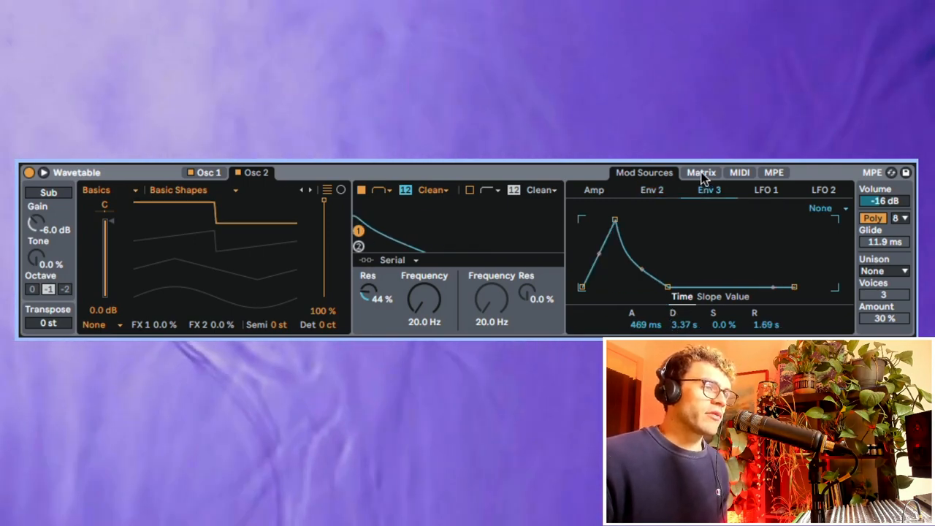
{"action": "left_click", "coordinate": [701, 173]}
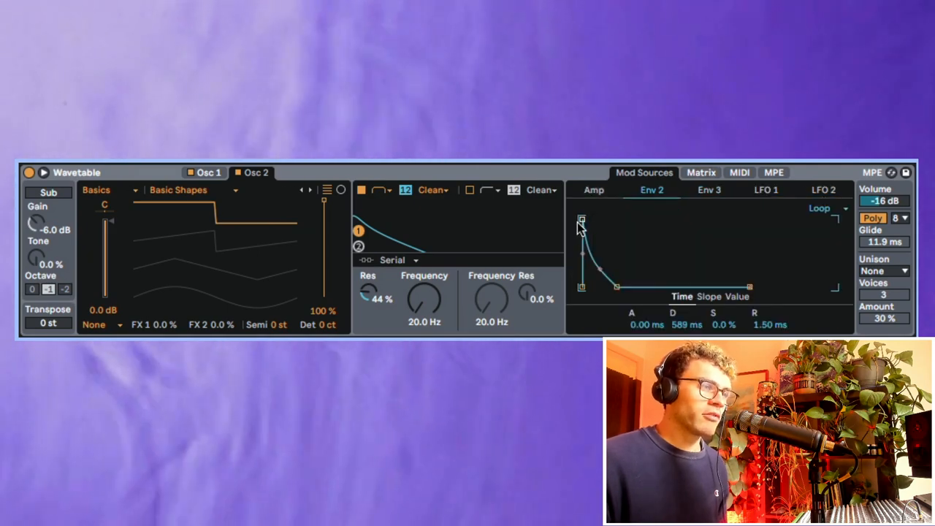
{"action": "left_click", "coordinate": [708, 190]}
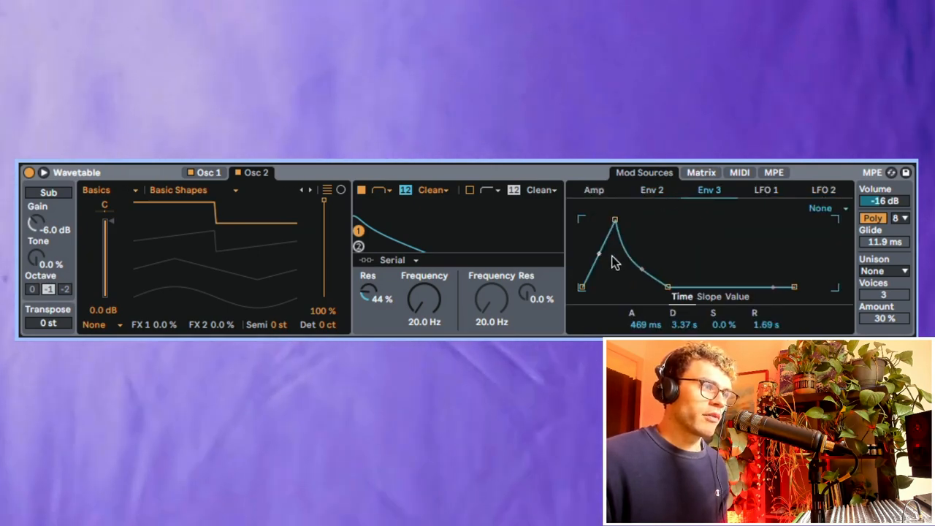
{"action": "left_click", "coordinate": [651, 189]}
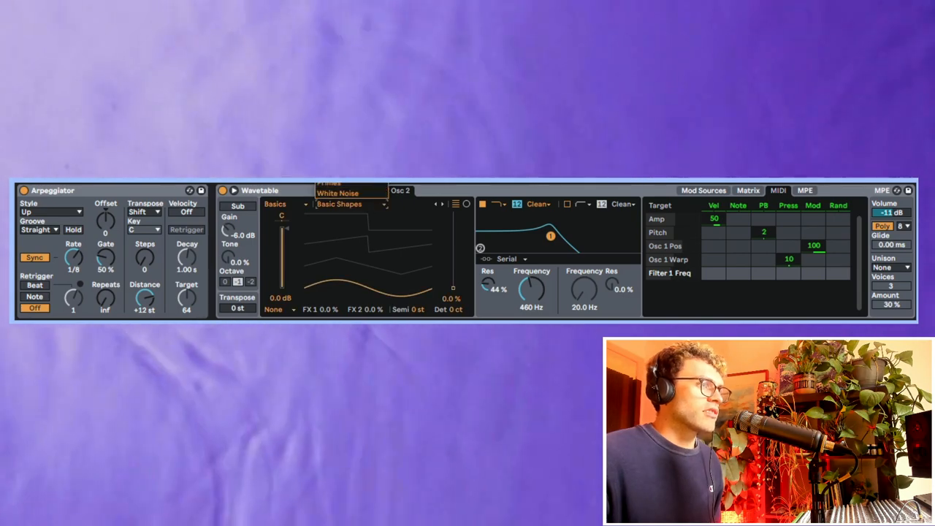
- Load a Galactica wavetable into Oscillator 2 at about 45% position
{"action": "left_click", "coordinate": [351, 193]}
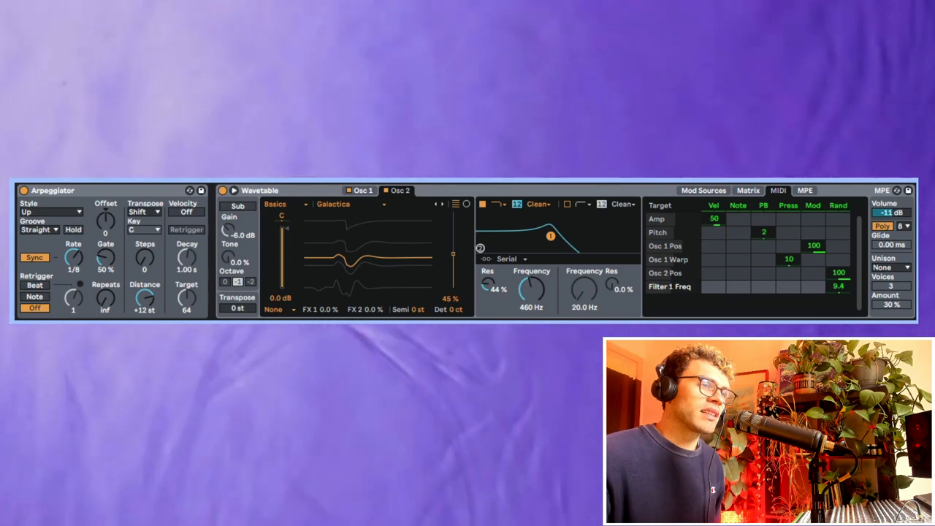
- Set Rand amounts for Osc 1 Pos (30), Osc 1 Warp (12) and Filter 1 Freq (11) in the MIDI matrix
{"action": "left_click_drag", "start_coordinate": [532, 290], "coordinate": [538, 285]}
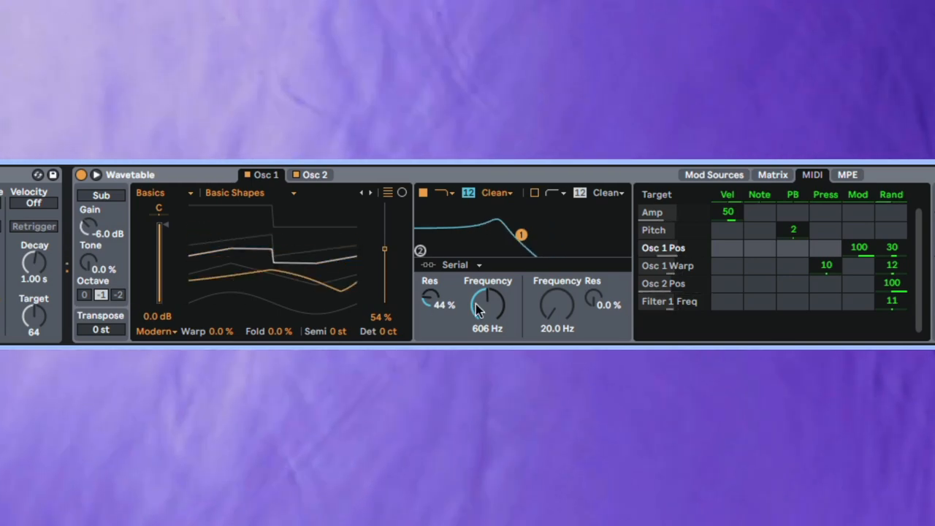
{"action": "left_click_drag", "start_coordinate": [487, 302], "coordinate": [488, 321]}
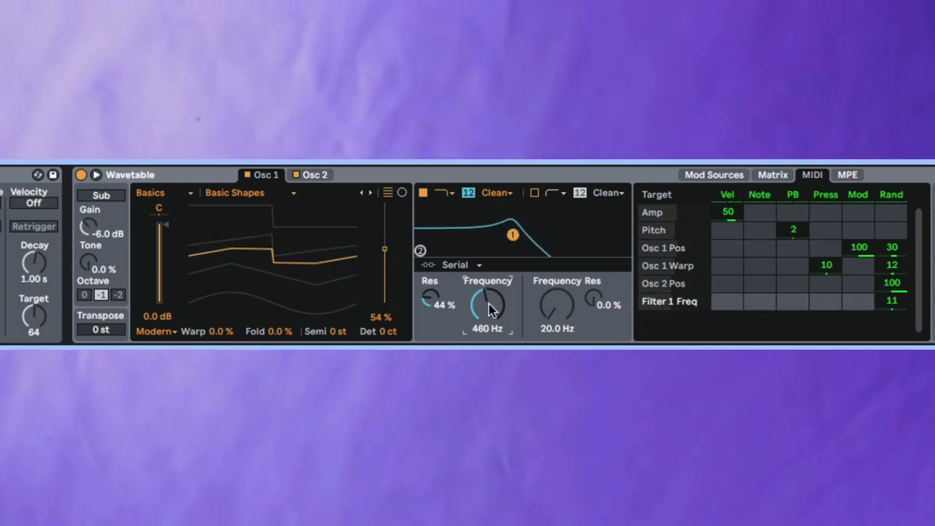